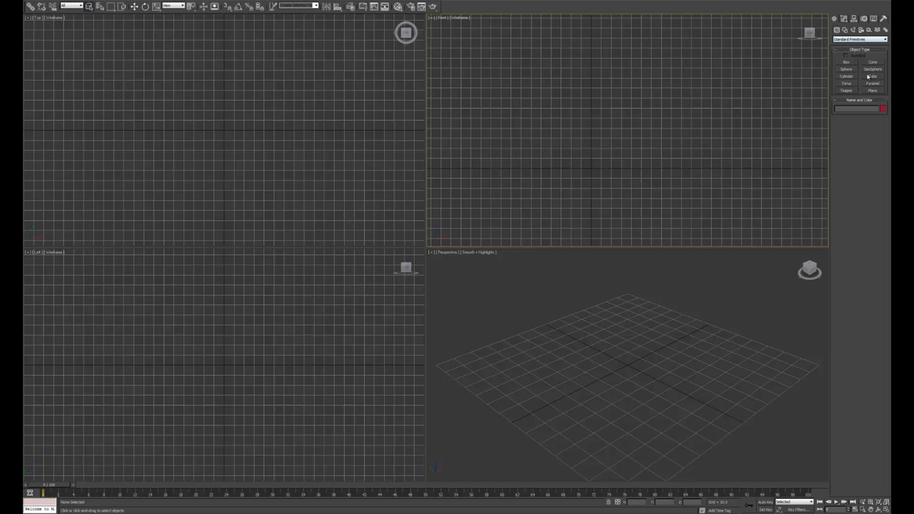
- Create a Standard Primitives plane standing upright in the Front viewport as the body
click(872, 90)
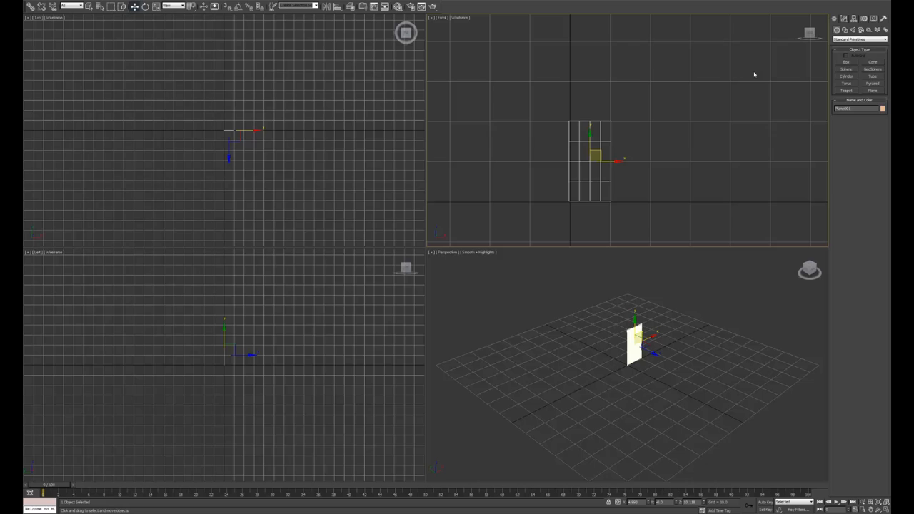
- Maximize the Front viewport and add a wide ground plane below the character
click(841, 19)
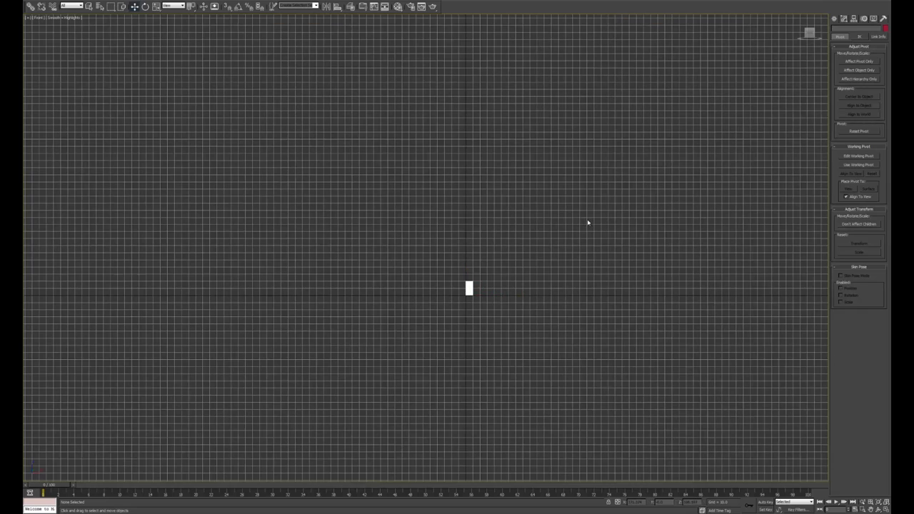
click(836, 19)
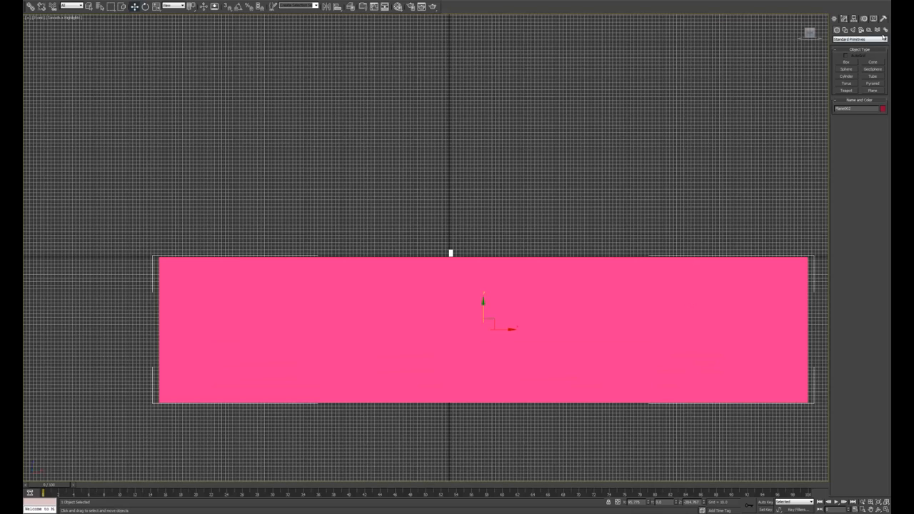
- Colour the ground plane dark grey and the character body plane blue
click(883, 109)
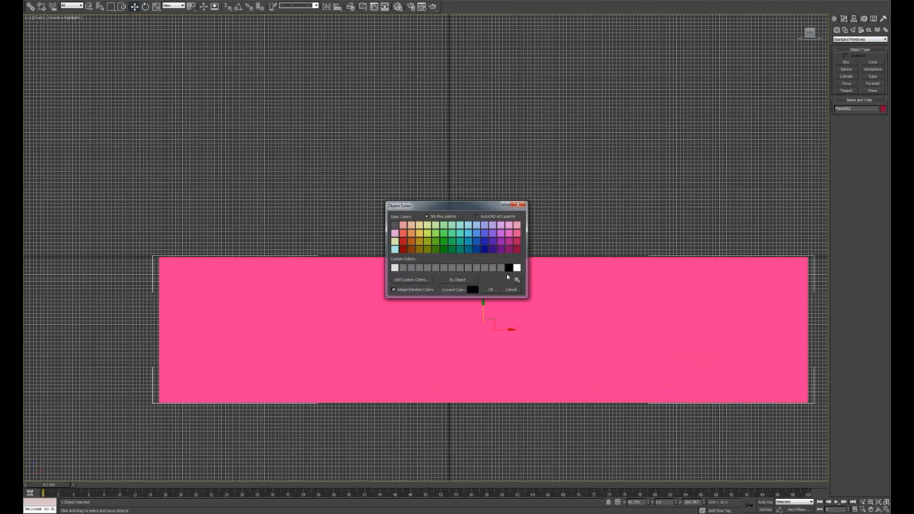
click(491, 290)
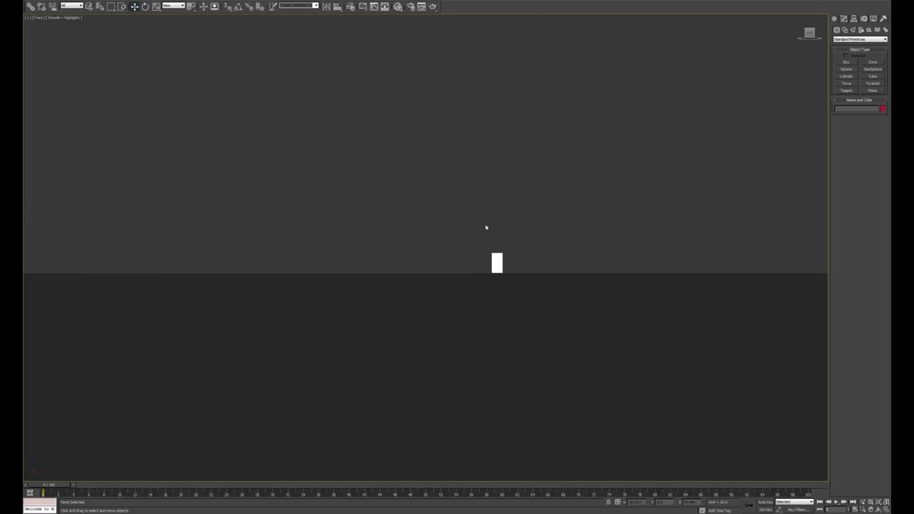
click(882, 109)
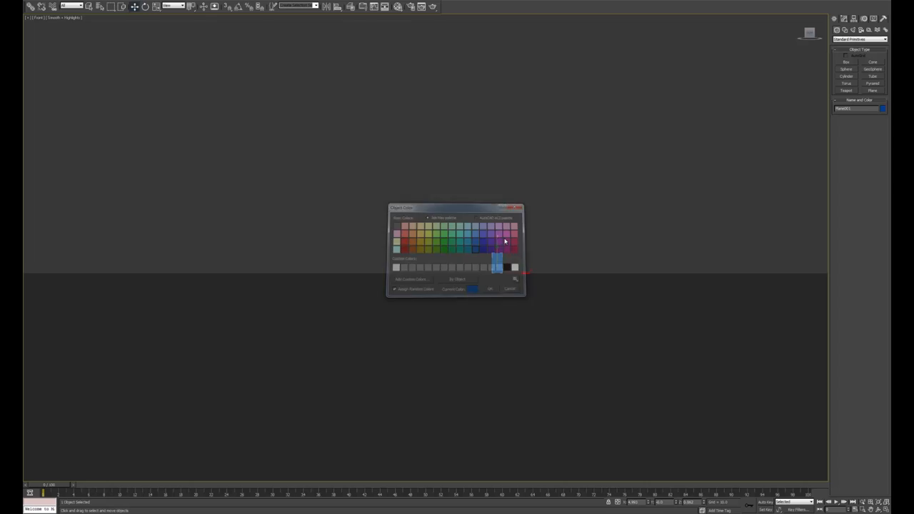
click(490, 289)
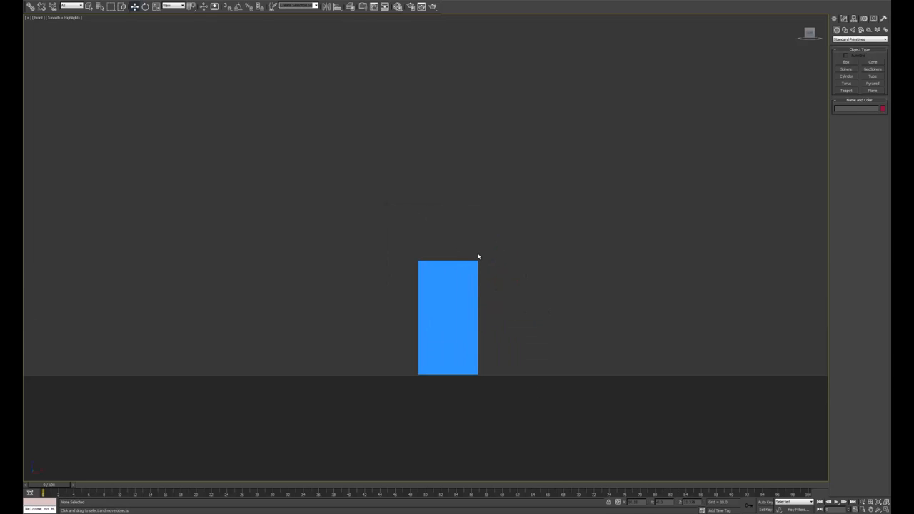
click(448, 318)
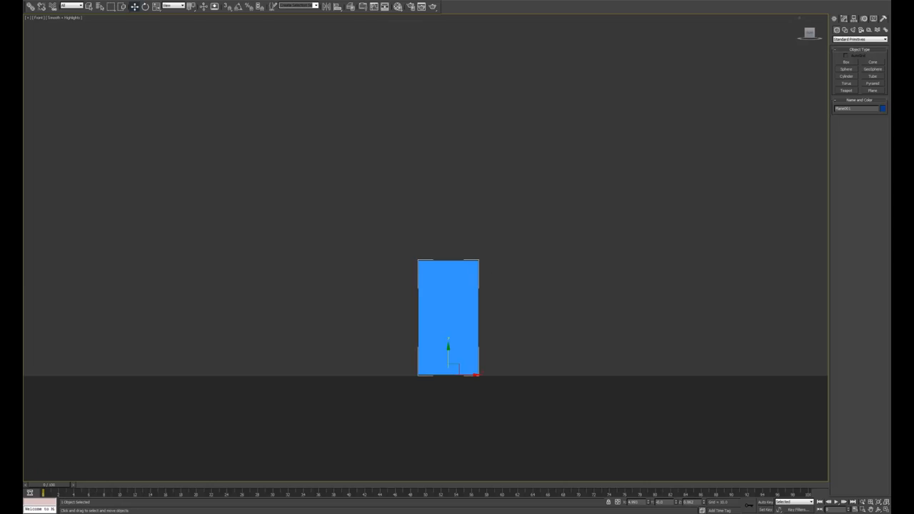
- Show the blue shape's Hierarchy pivot settings and switch on Auto Key
click(843, 18)
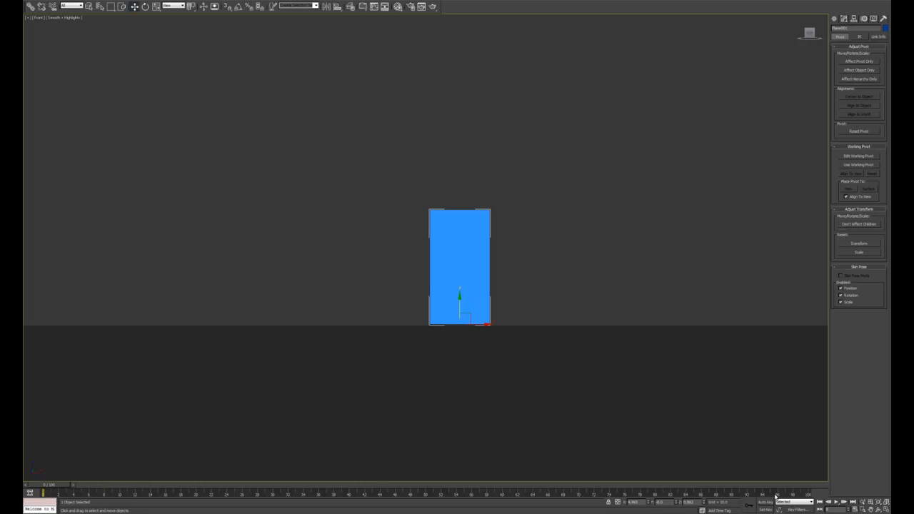
click(765, 503)
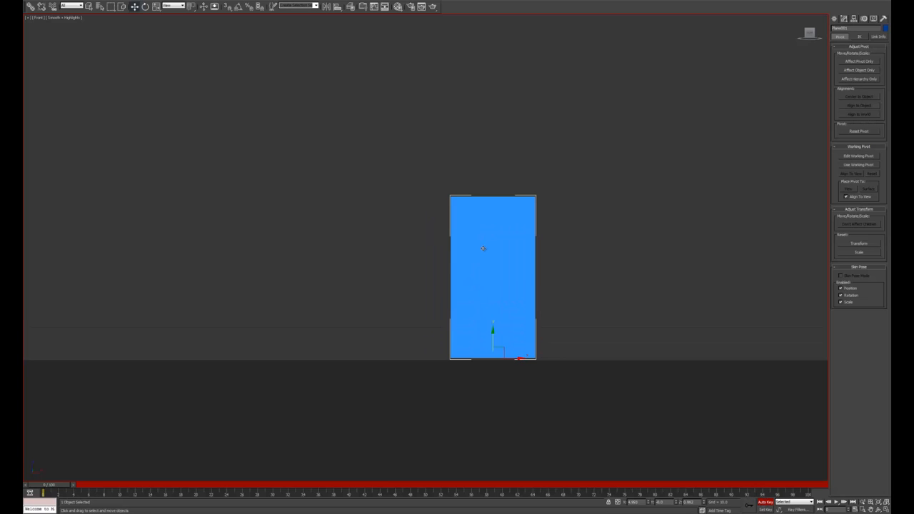
mouse_move(473, 258)
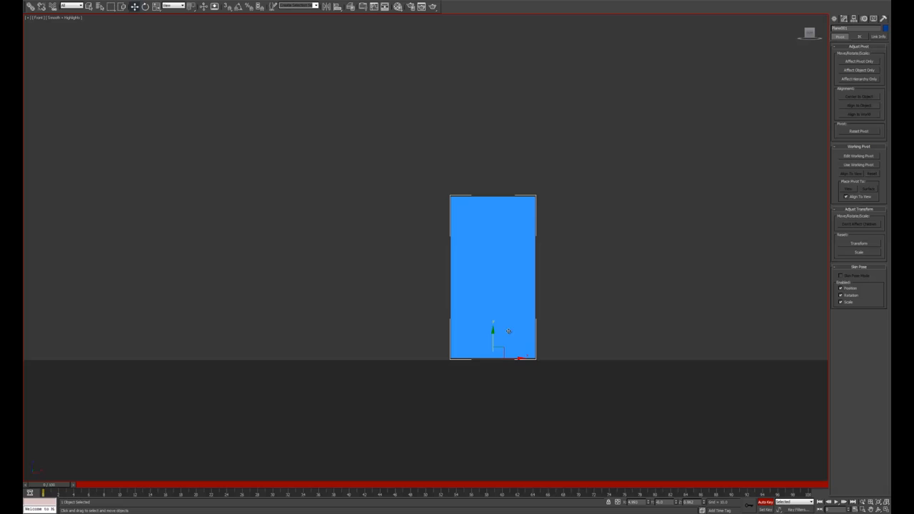
mouse_move(499, 329)
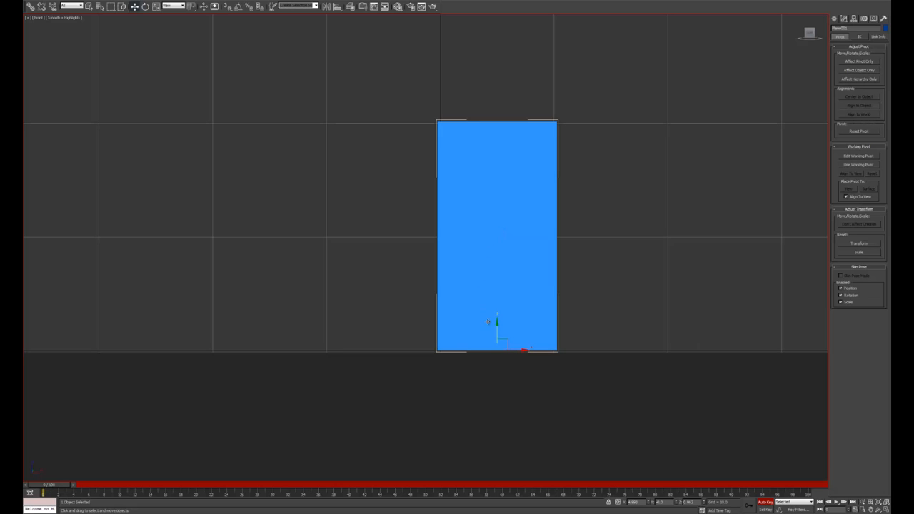
mouse_move(498, 319)
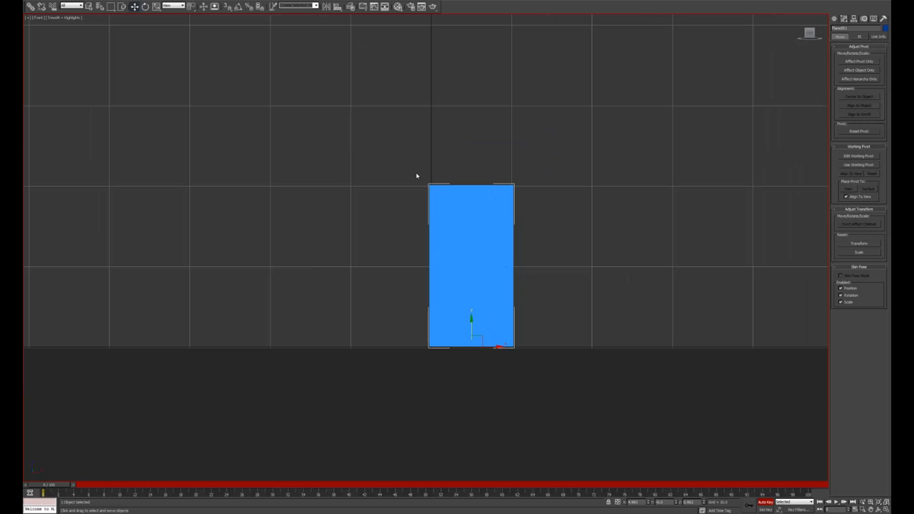
mouse_move(429, 165)
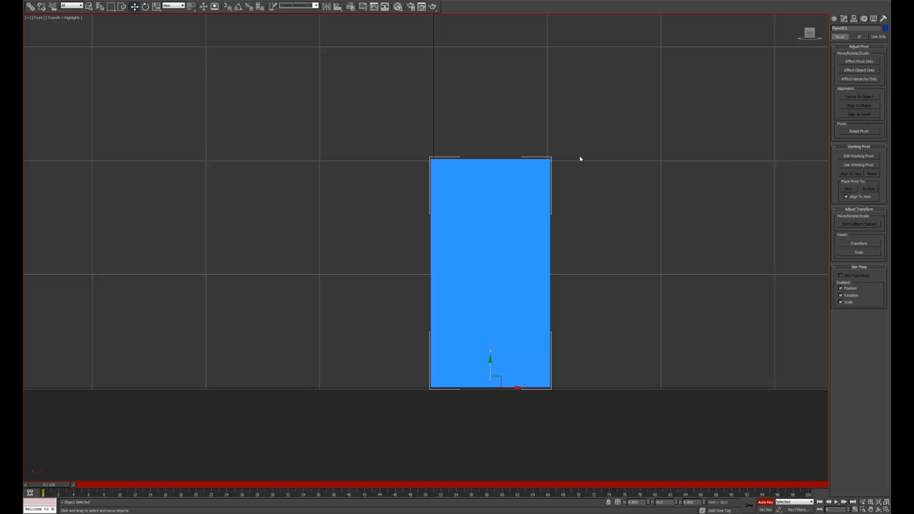
- Zoom and pan the Front viewport to frame the blue box for non-uniform scaling
scroll(down, 3)
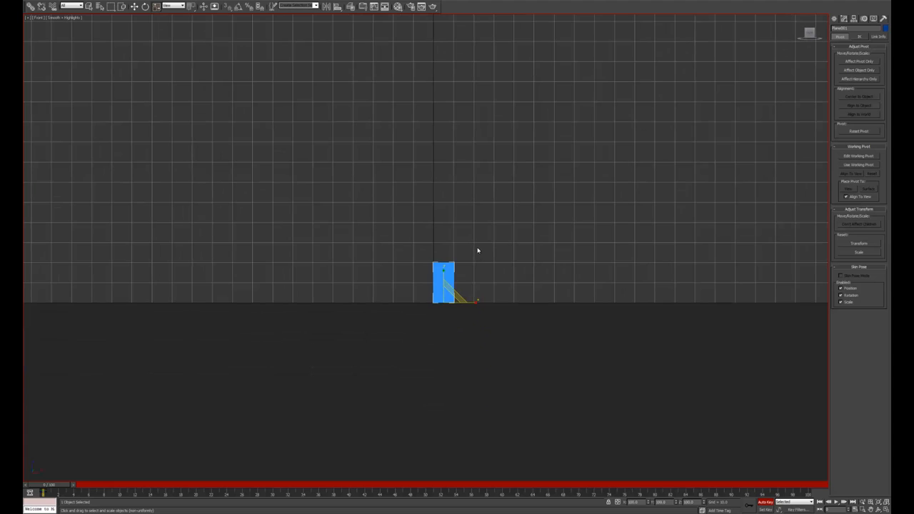
mouse_move(475, 234)
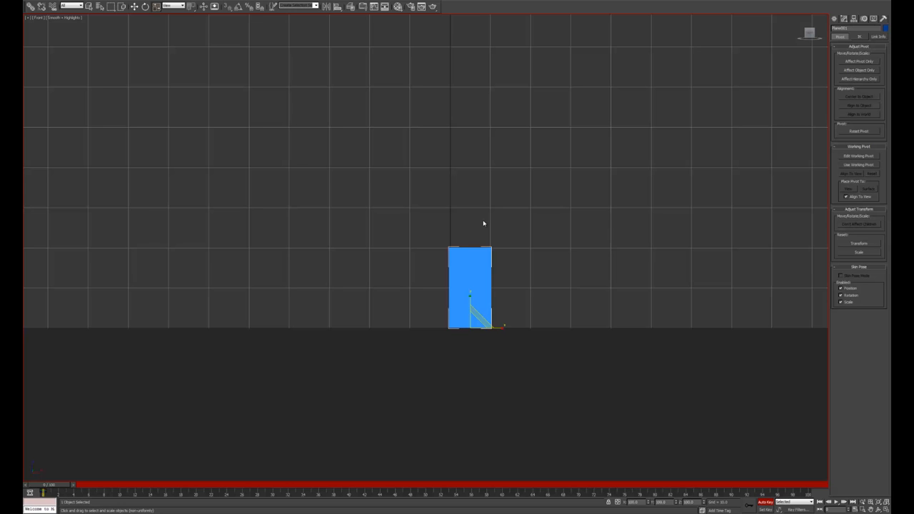
drag(469, 287, 485, 319)
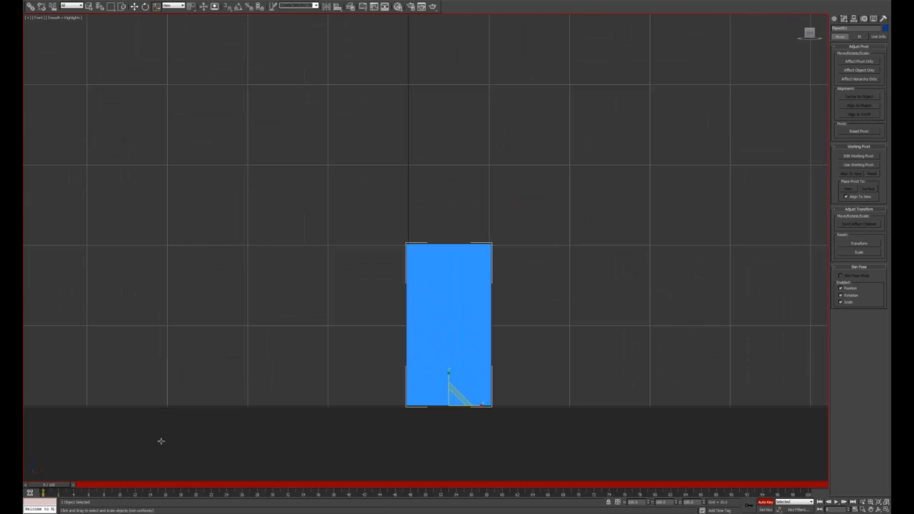
- Move to about frame 25 and key the box squashed flat and wide
drag(43, 493, 205, 493)
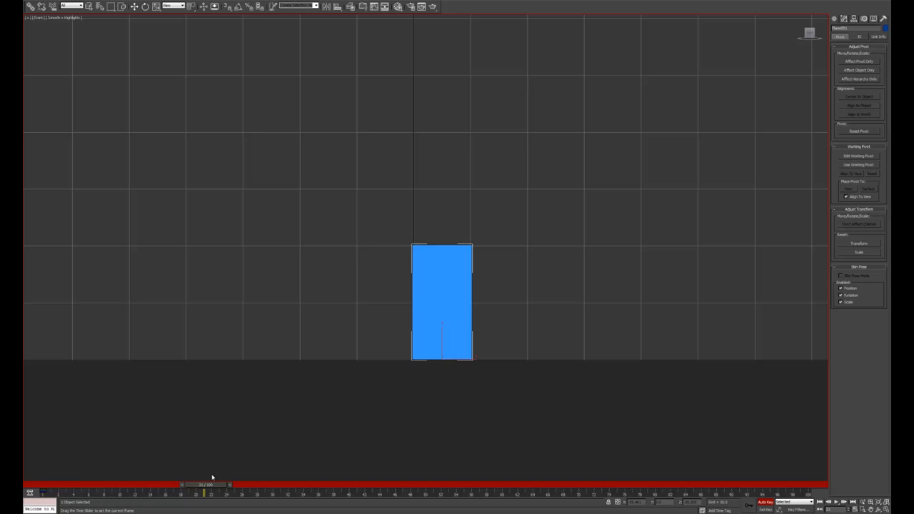
drag(205, 486, 265, 486)
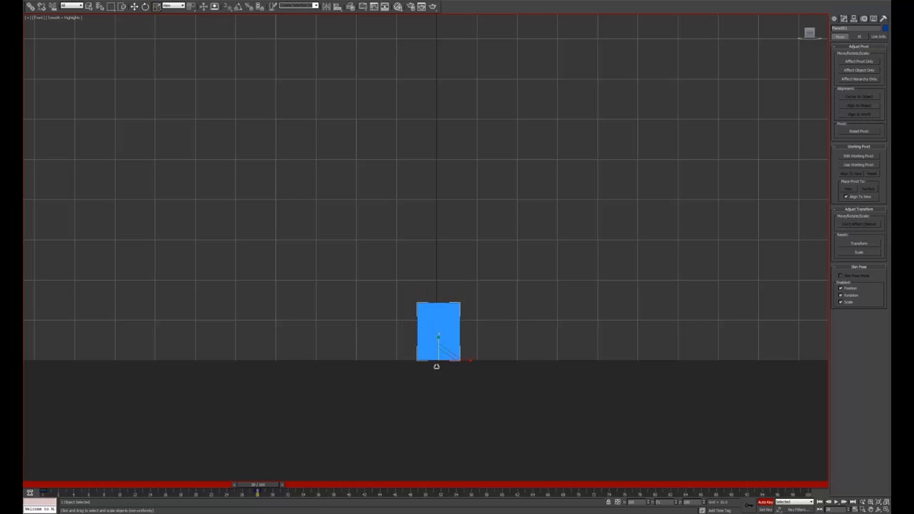
drag(438, 336, 438, 357)
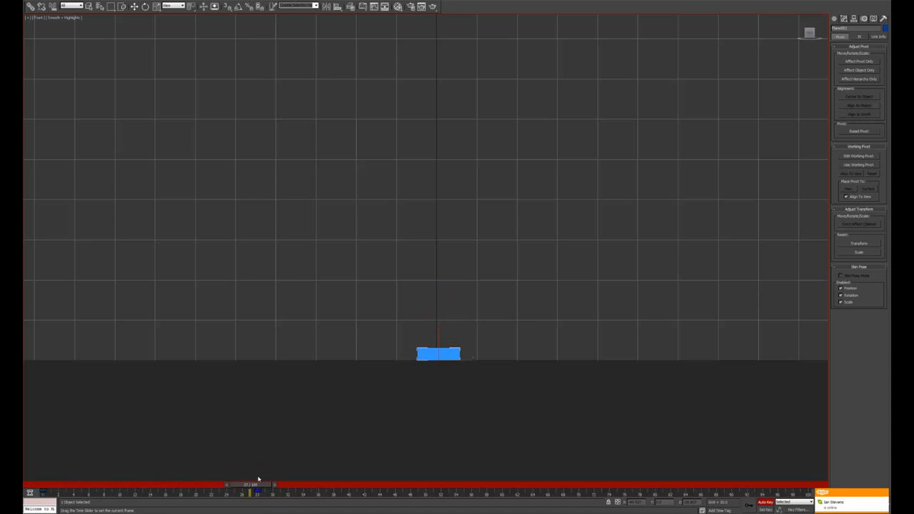
drag(250, 485, 279, 486)
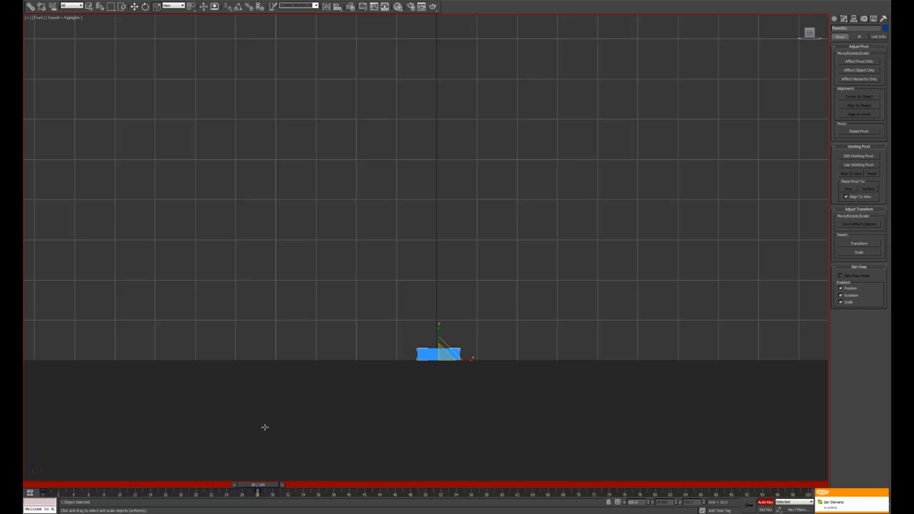
mouse_move(265, 427)
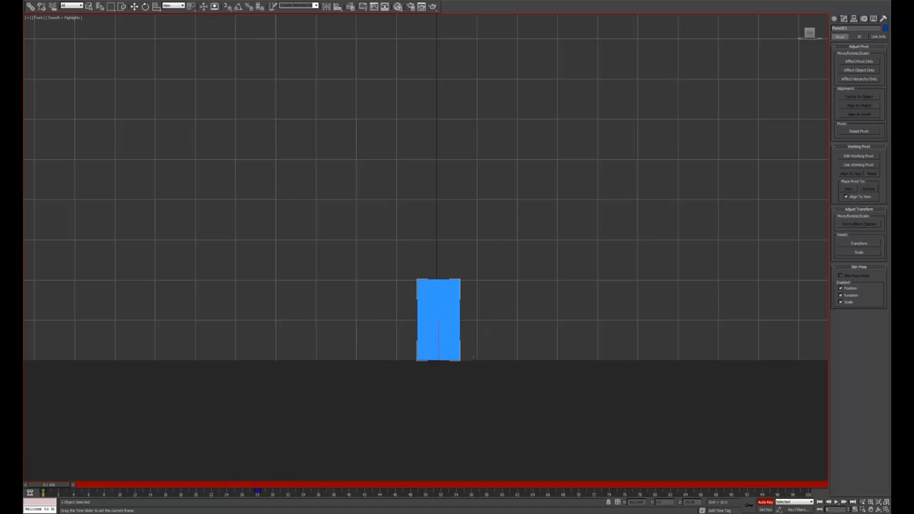
mouse_move(25, 469)
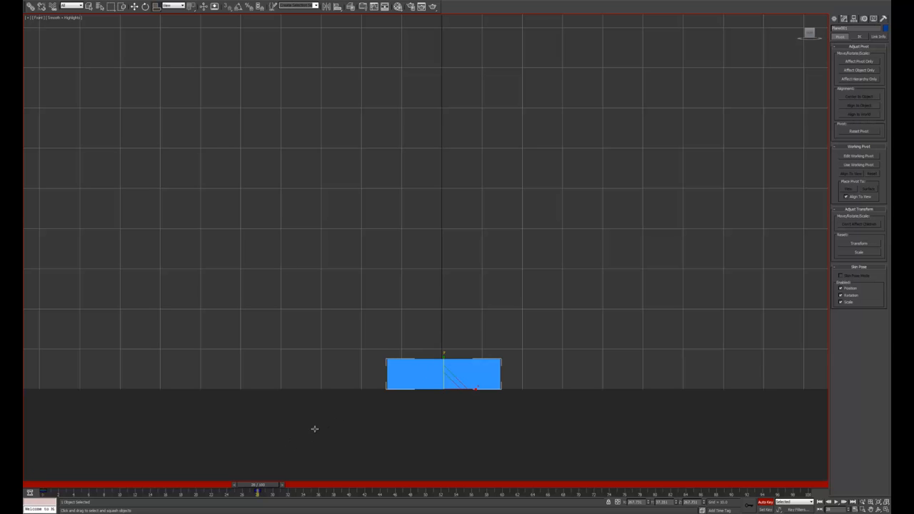
- Adjust the squashed pose, widening the box into a slab on the ground
drag(257, 486, 251, 485)
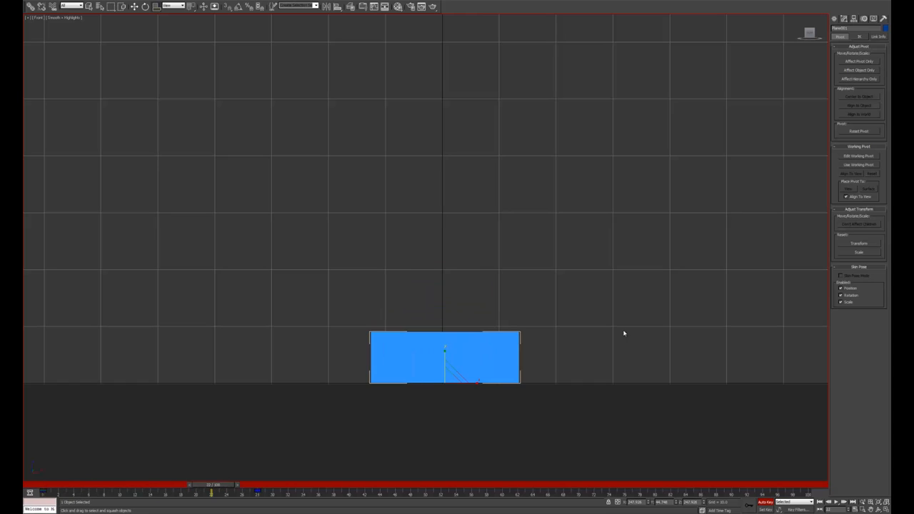
mouse_move(526, 319)
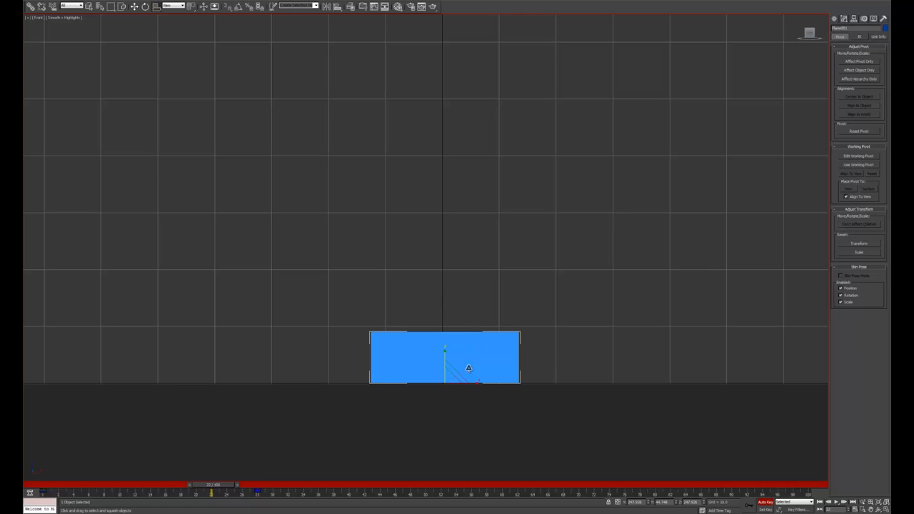
mouse_move(460, 333)
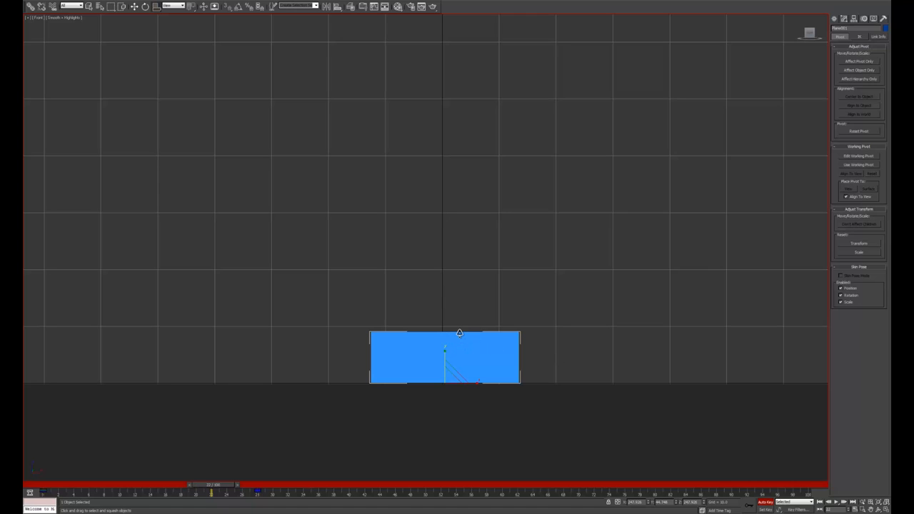
mouse_move(427, 340)
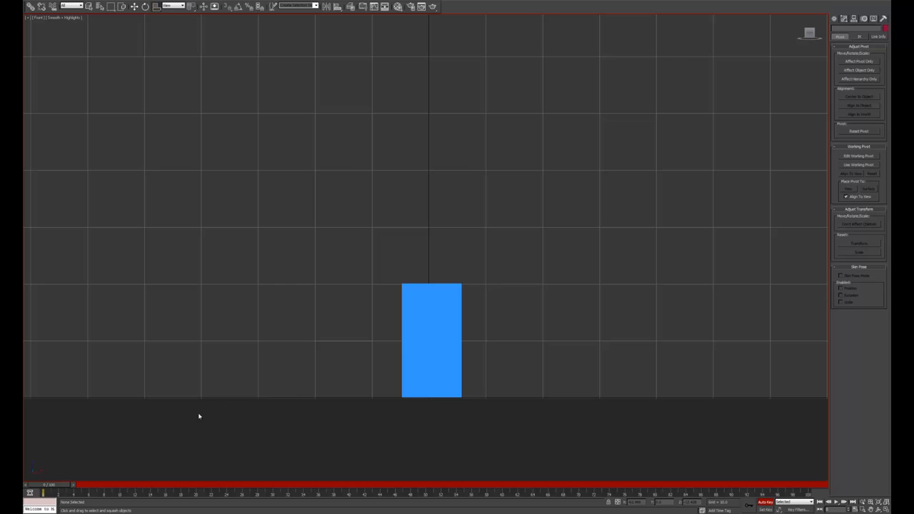
- Select the blue box to re-key its squash at frame 23
click(431, 339)
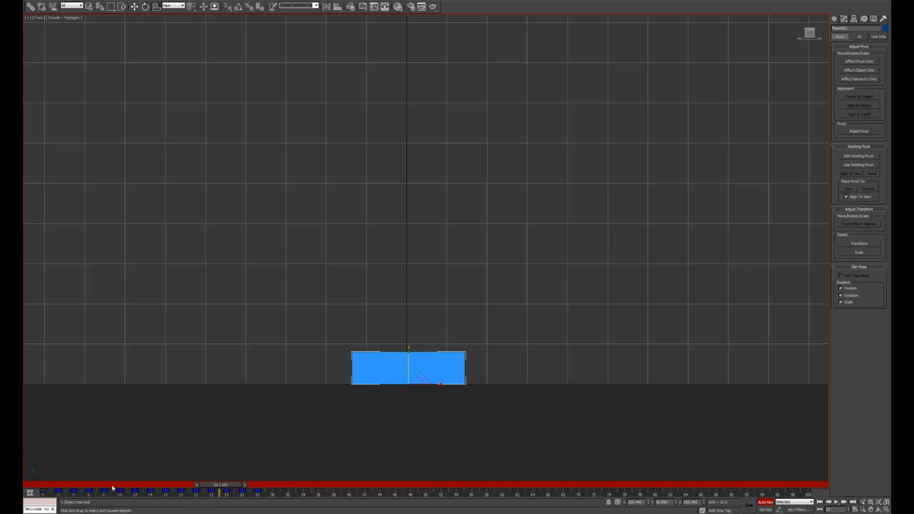
- Scrub to about frame 25 and flatten the box into a thin slab
drag(218, 485, 96, 493)
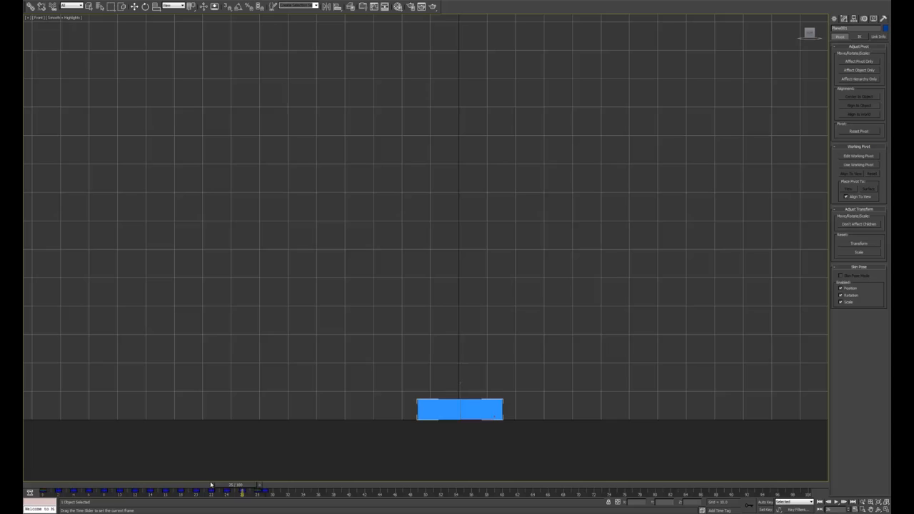
- Move to about frame 36 and stretch the box tall and thin in mid-air
drag(242, 493, 181, 493)
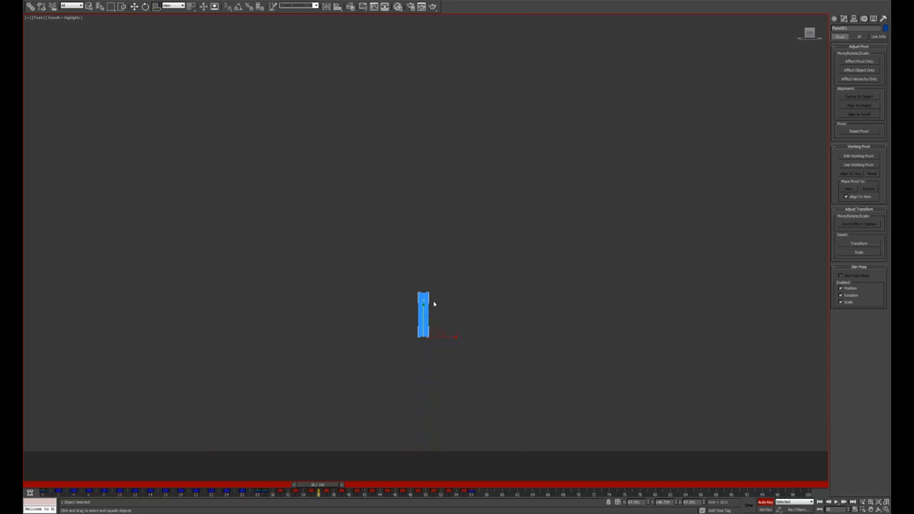
drag(314, 485, 379, 485)
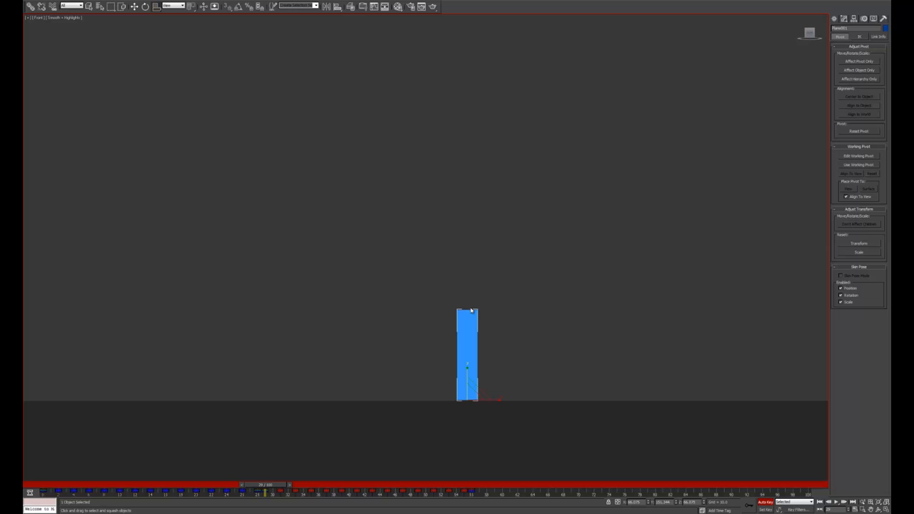
mouse_move(470, 302)
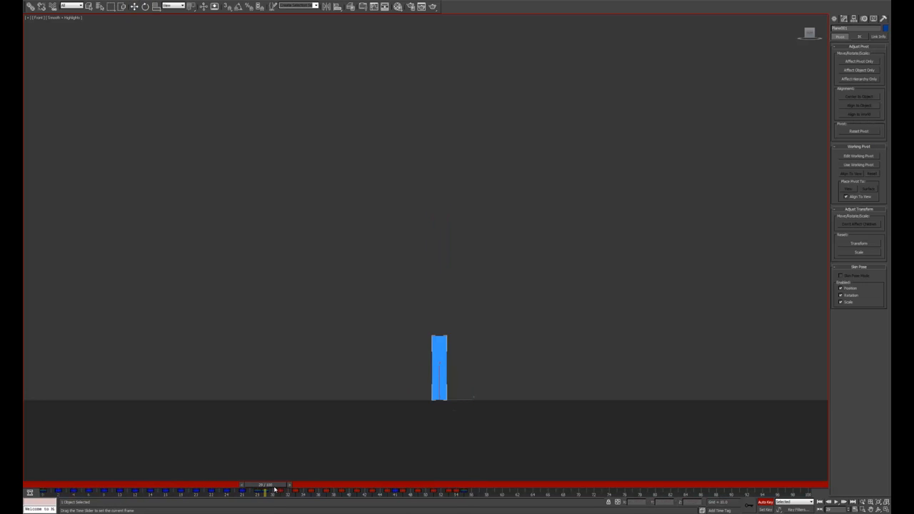
- Scrub the time slider forward to check the stretched launch pose
drag(274, 491, 286, 491)
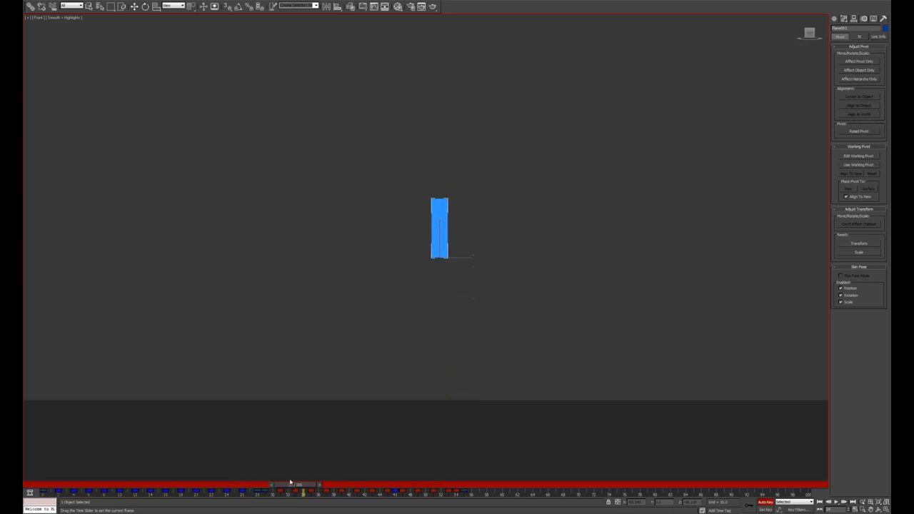
- Scrub through the jump from takeoff to the squashed landing
drag(293, 485, 453, 485)
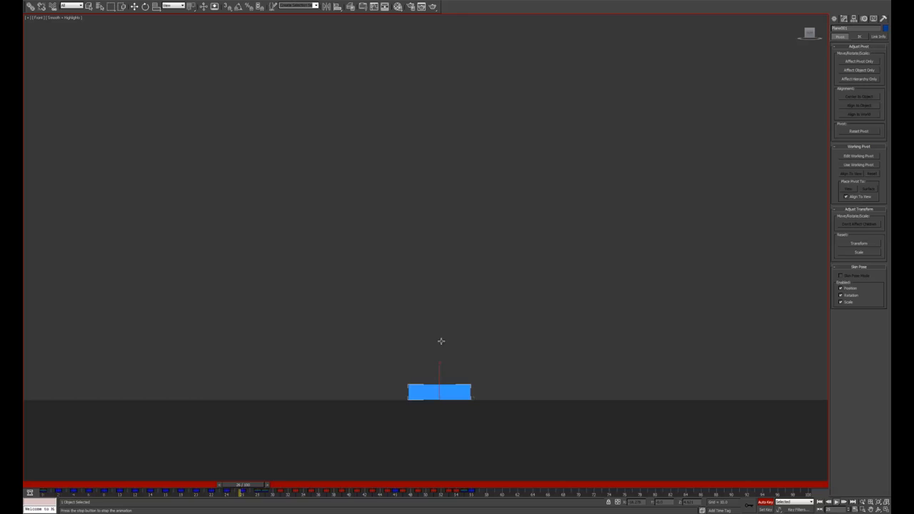
drag(239, 487, 456, 487)
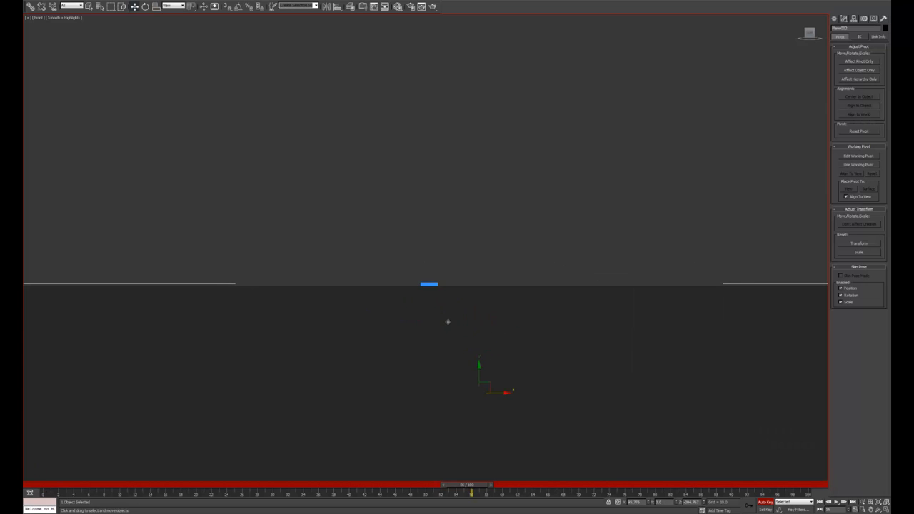
mouse_move(483, 302)
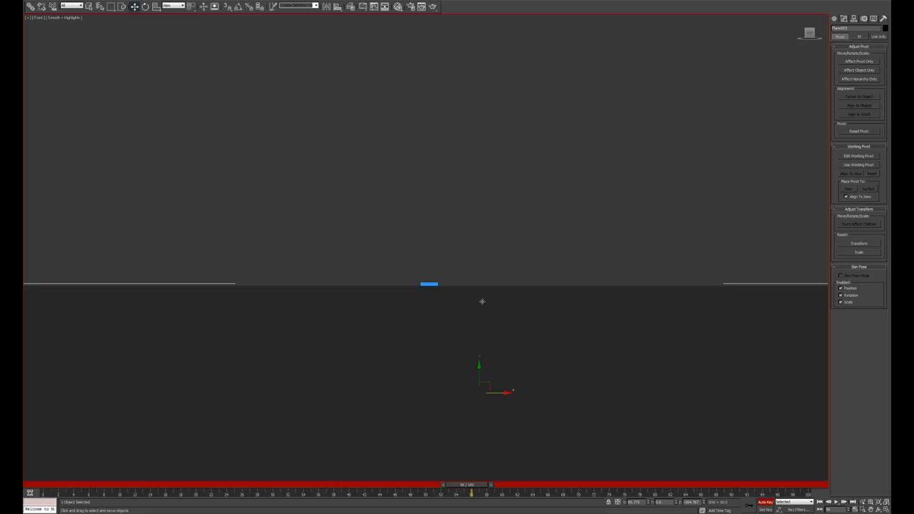
mouse_move(450, 296)
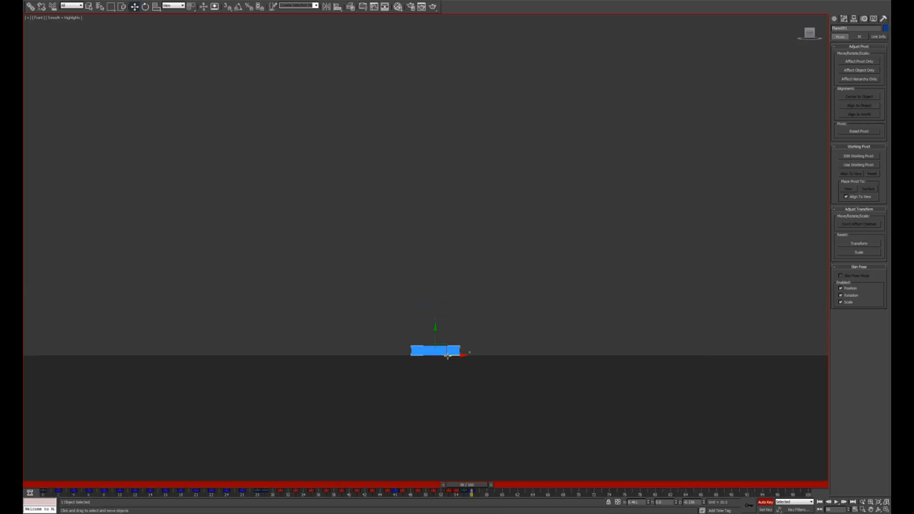
- Move the time slider back a few frames before the landing
drag(443, 485, 452, 486)
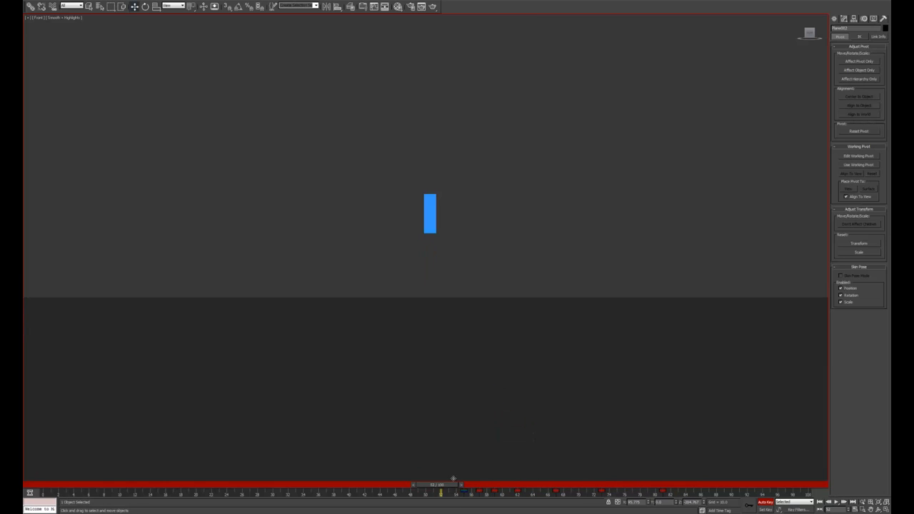
mouse_move(449, 303)
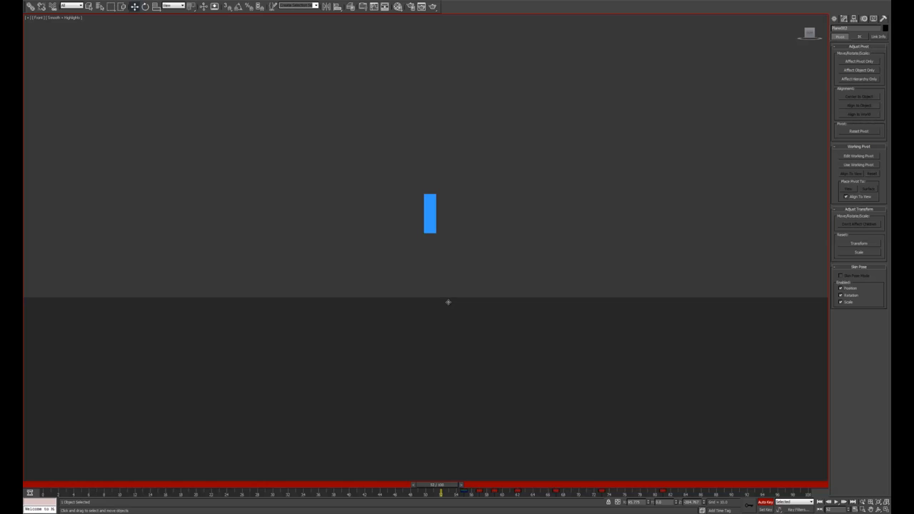